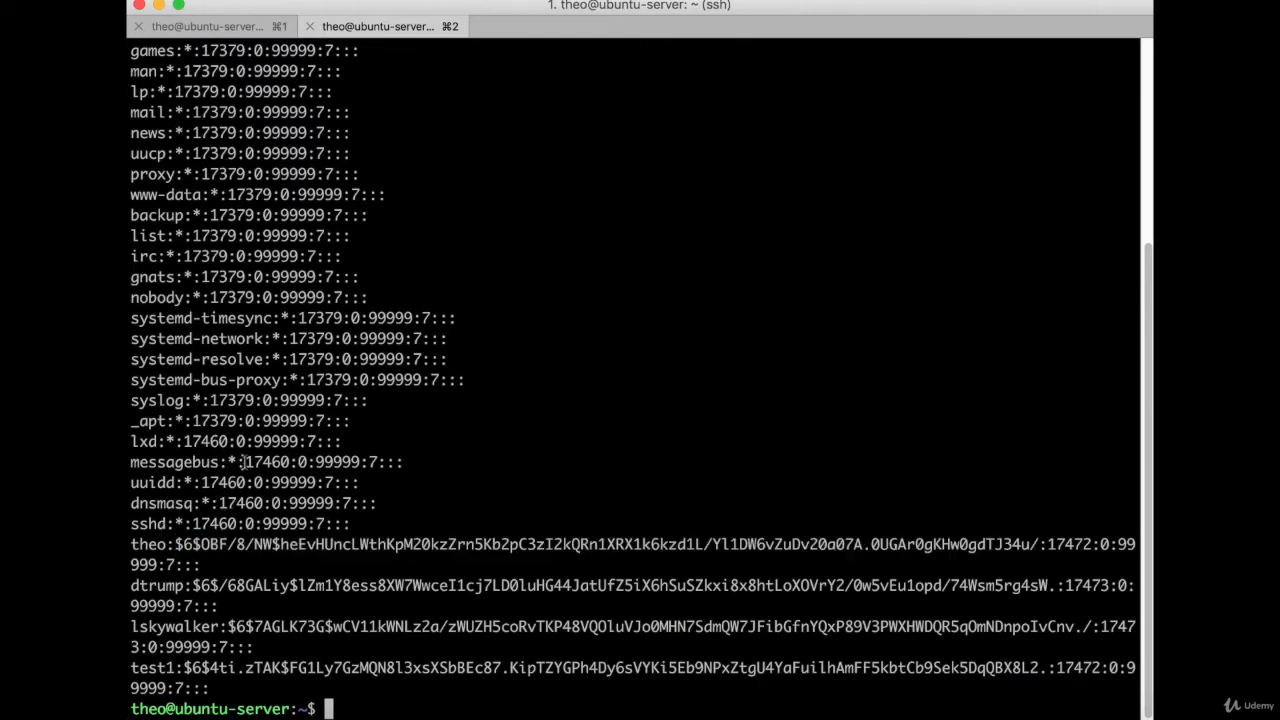
mouse_move(200, 482)
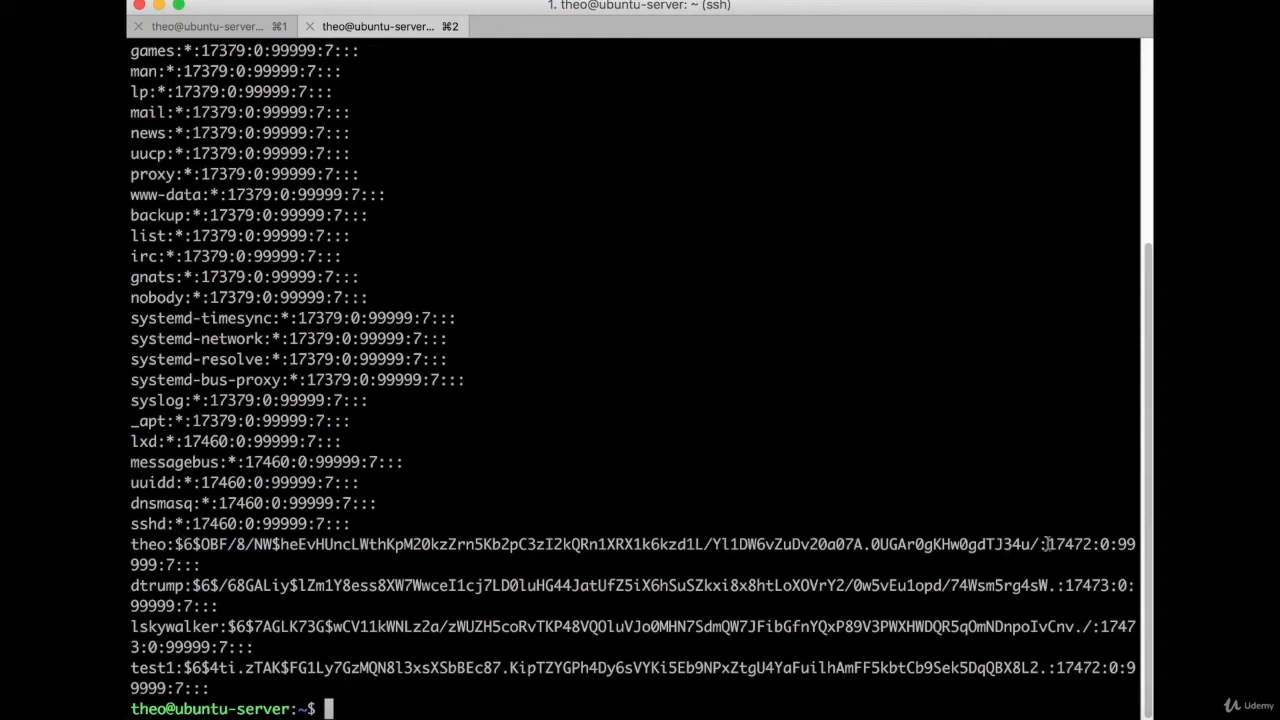
Highlight the last-password-change value 17472 in the first hashed user entry
double_click(1068, 544)
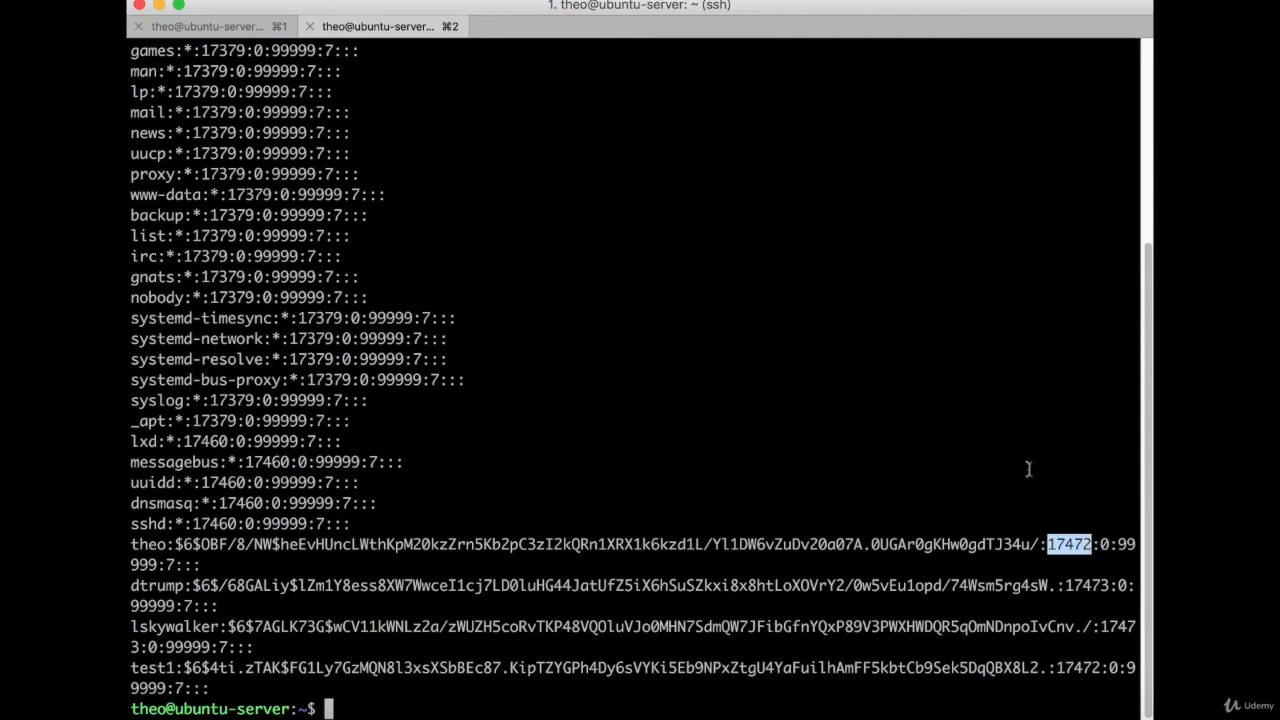
click(1070, 585)
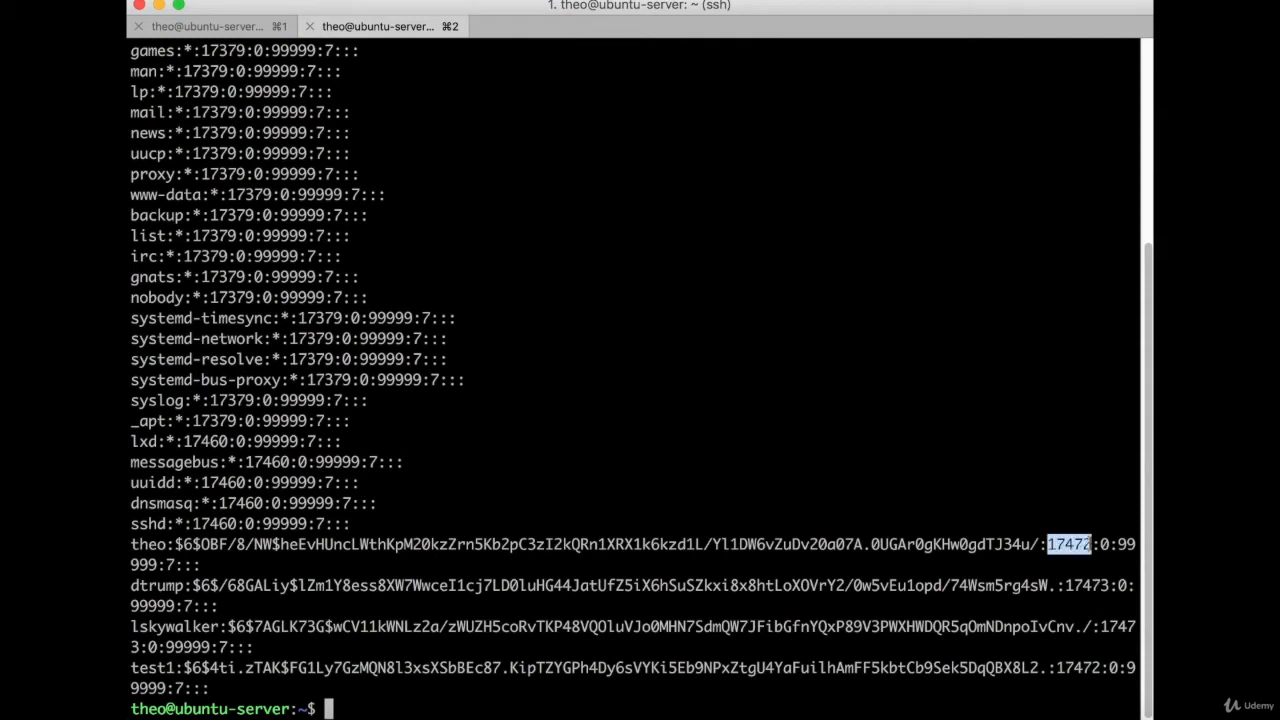
mouse_move(1066, 490)
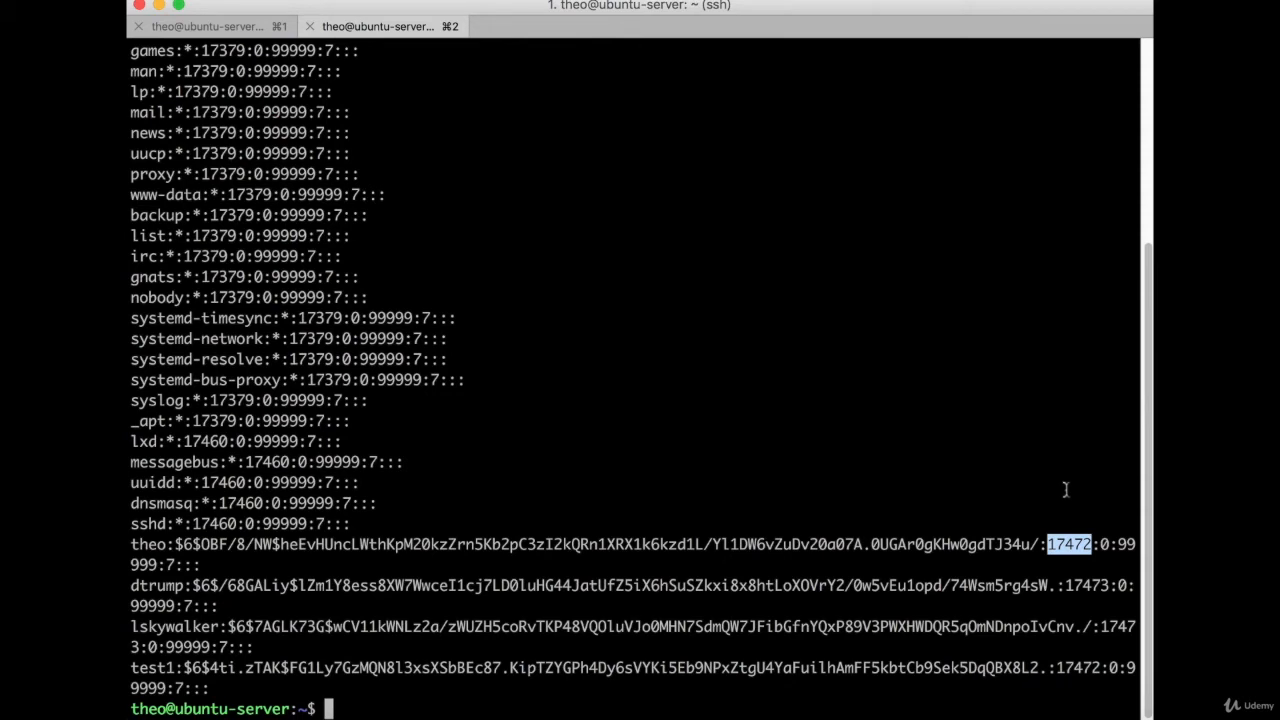
mouse_move(1063, 527)
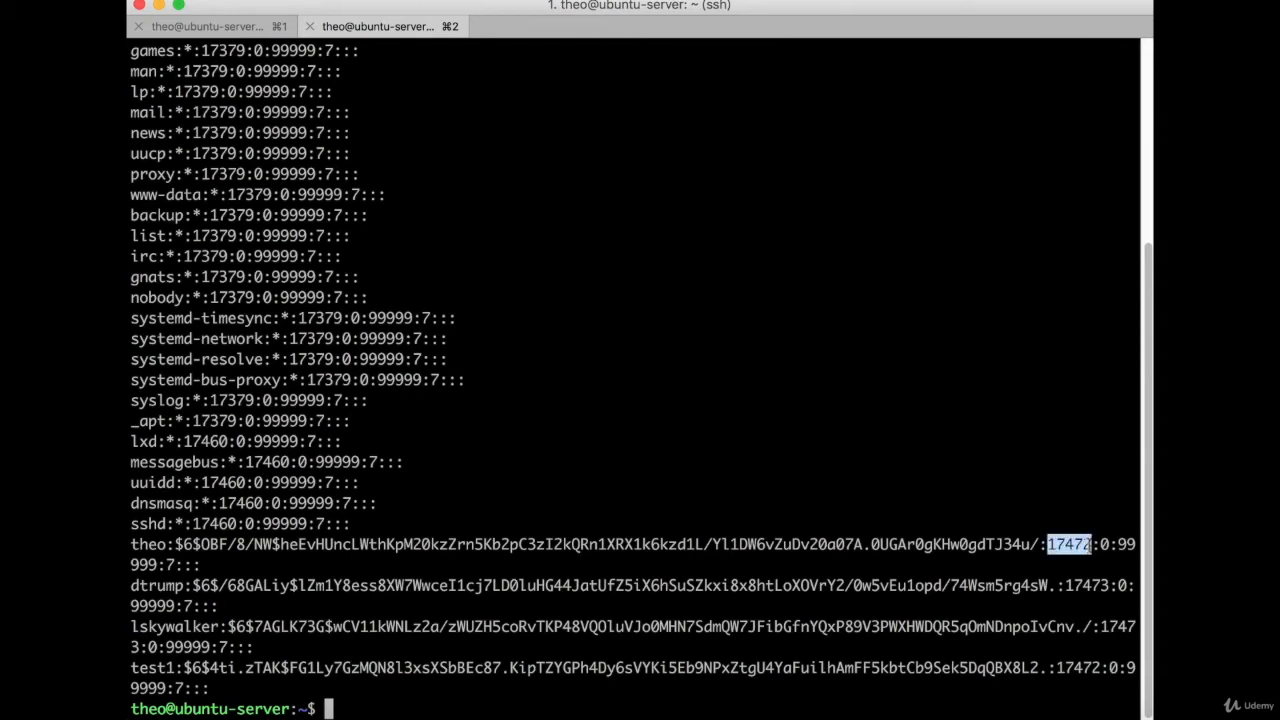
mouse_move(783, 365)
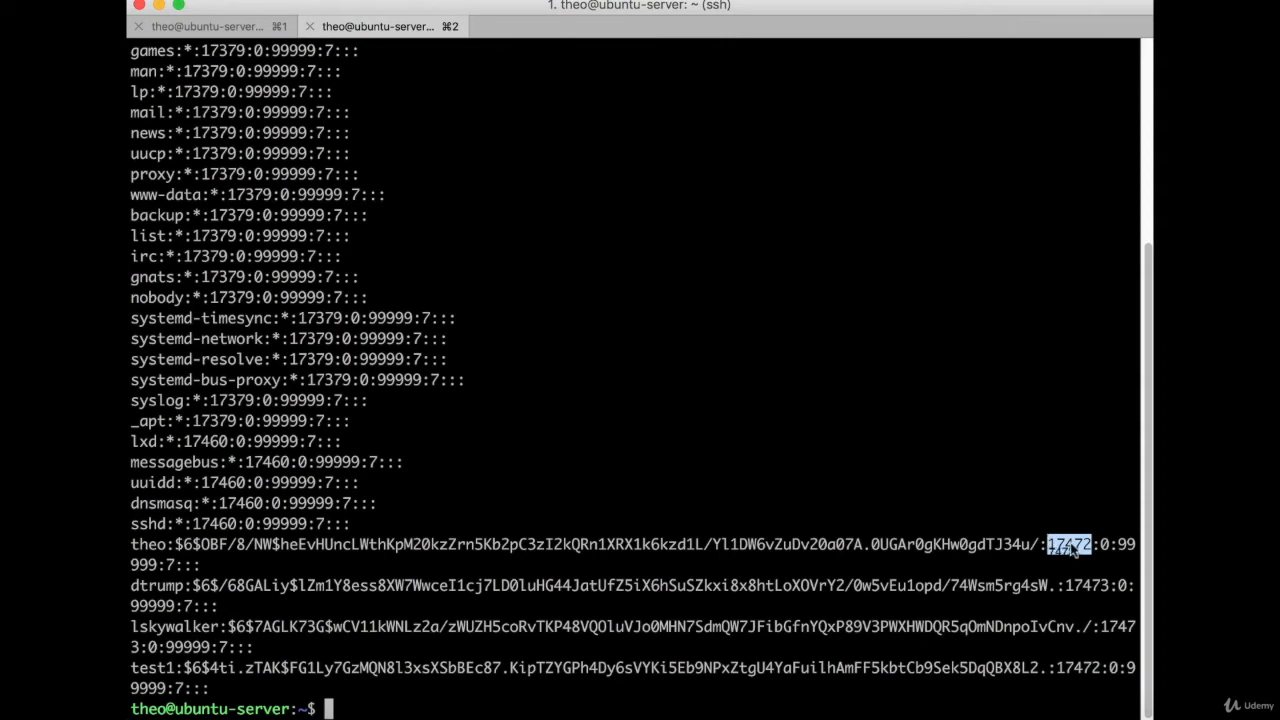
Enter 17472 at the shell prompt without running it
text(17472)
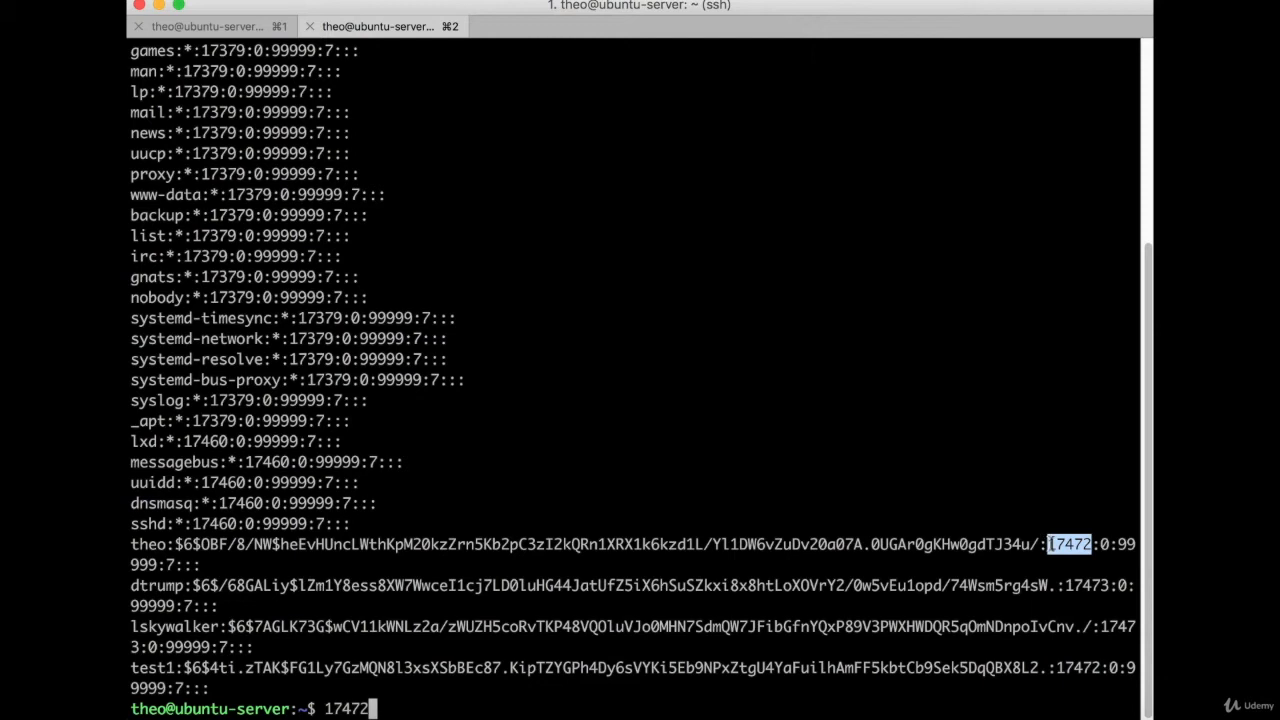
mouse_move(1097, 557)
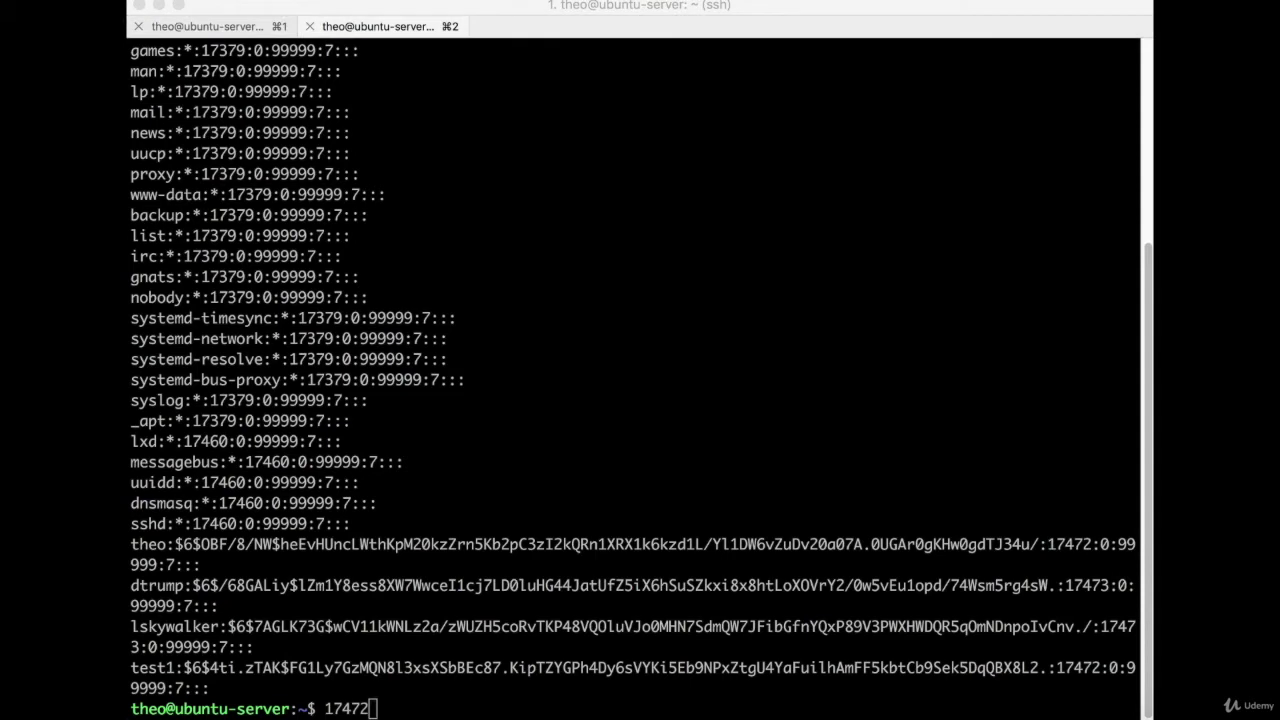
mouse_move(1060, 512)
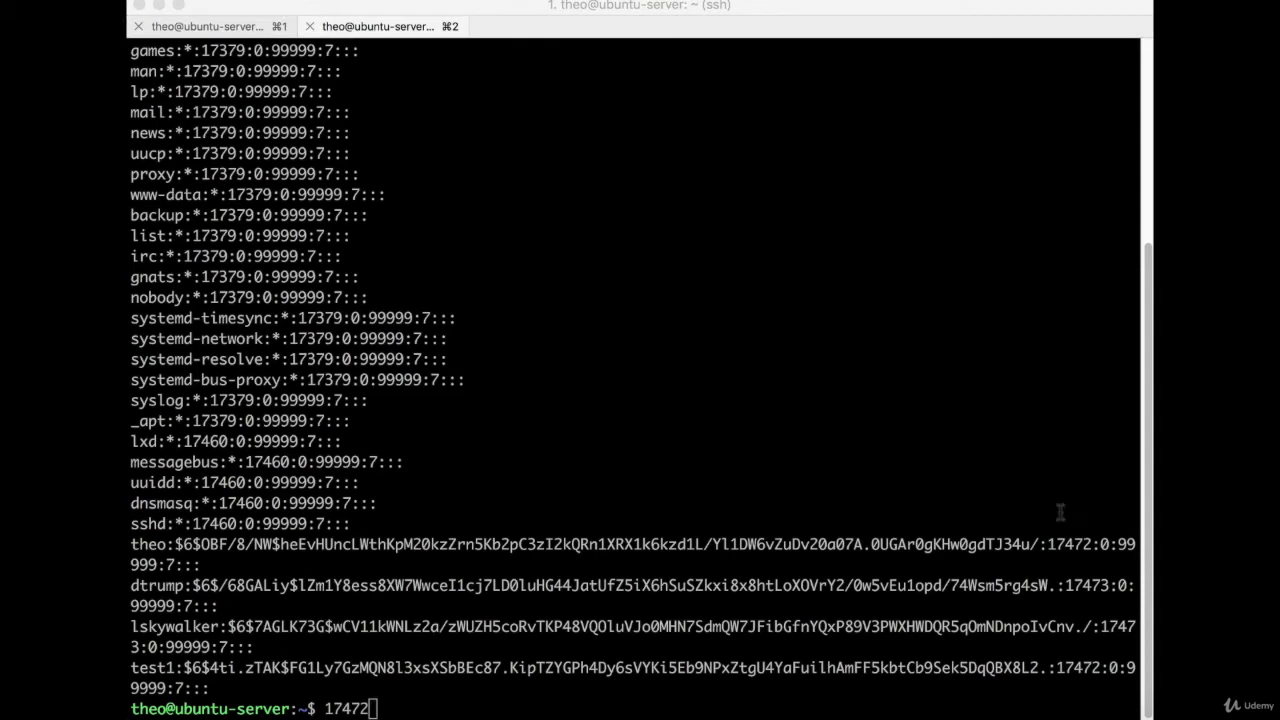
mouse_move(1105, 533)
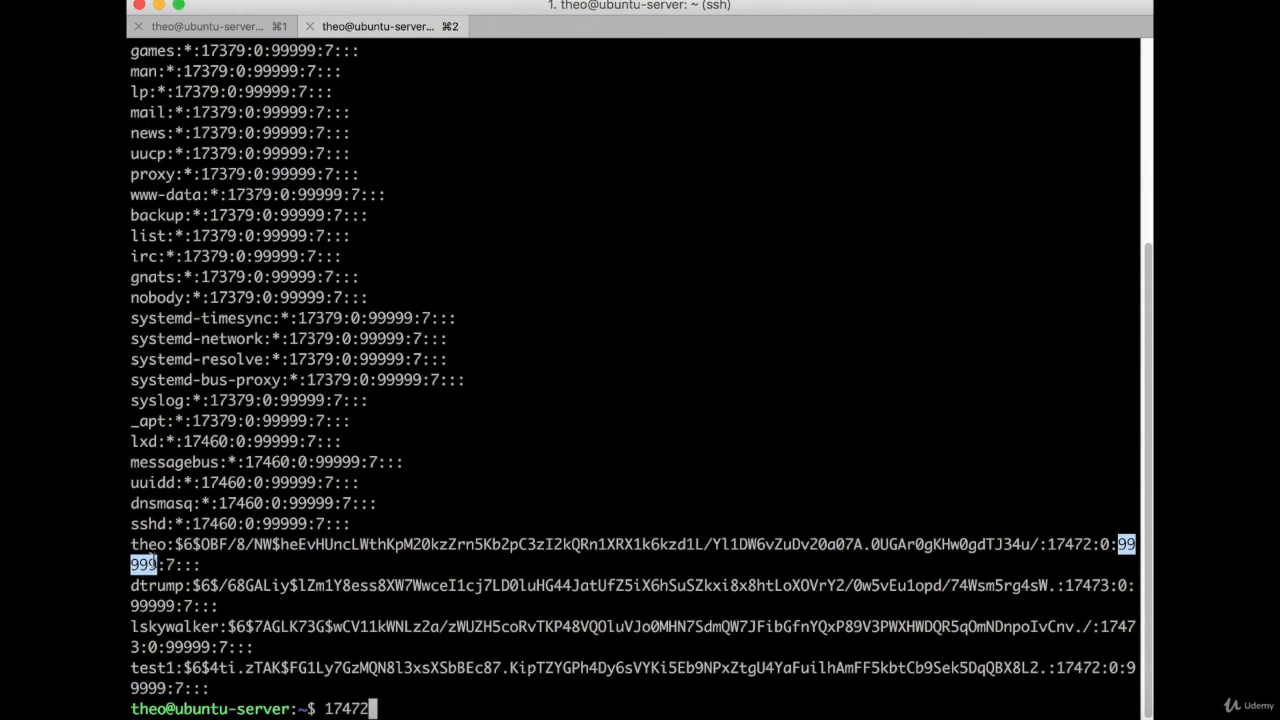
mouse_move(389, 500)
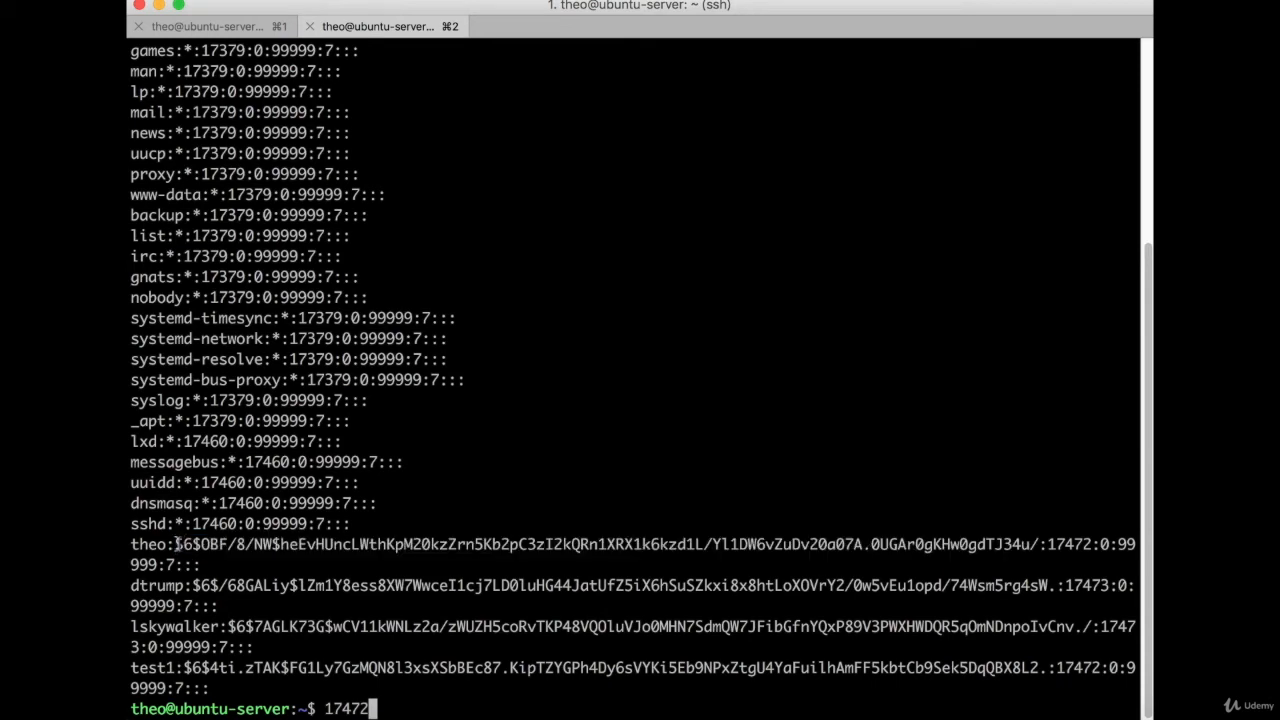
Select the $6 SHA-512 prefix at the start of the first user's password hash
double_click(186, 544)
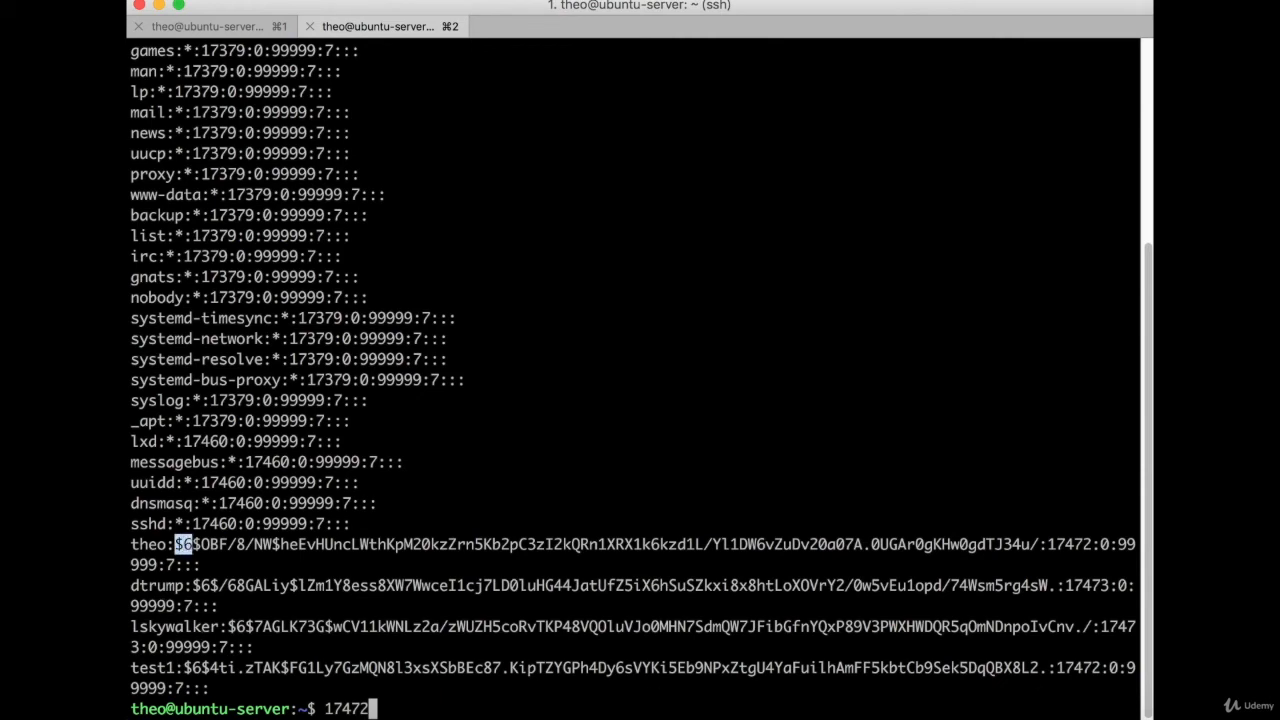
mouse_move(828, 560)
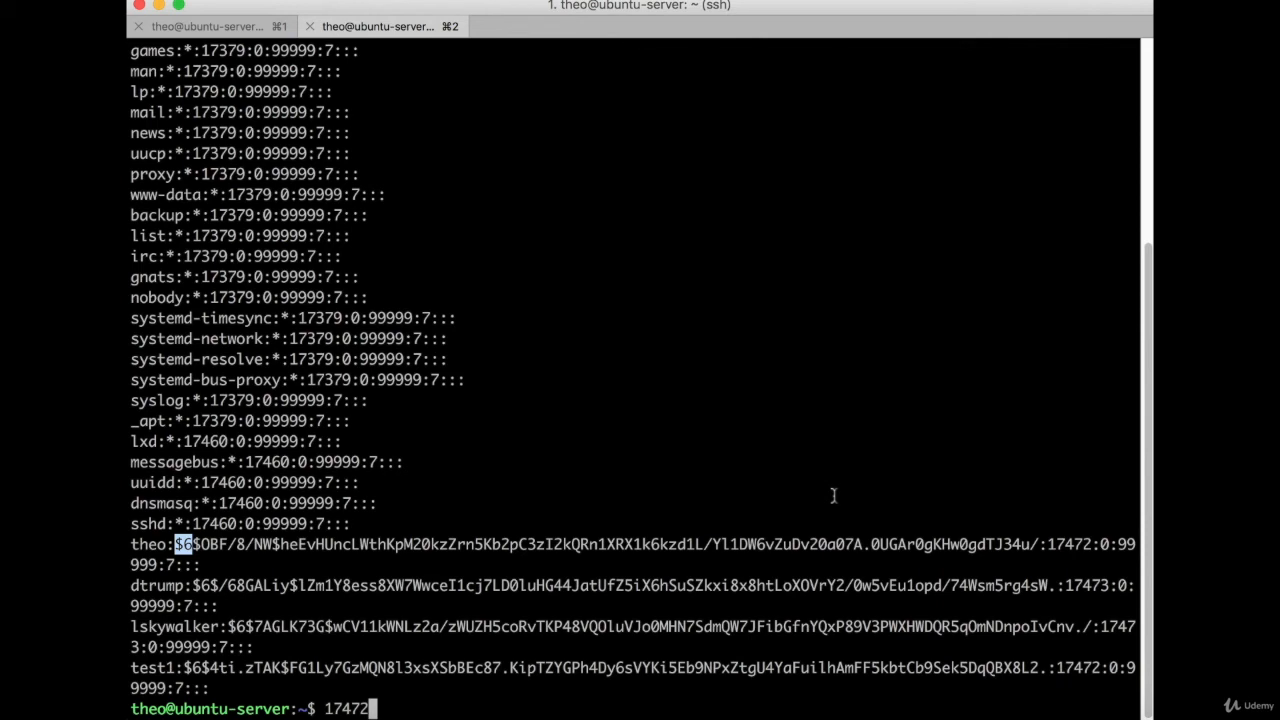
mouse_move(365, 545)
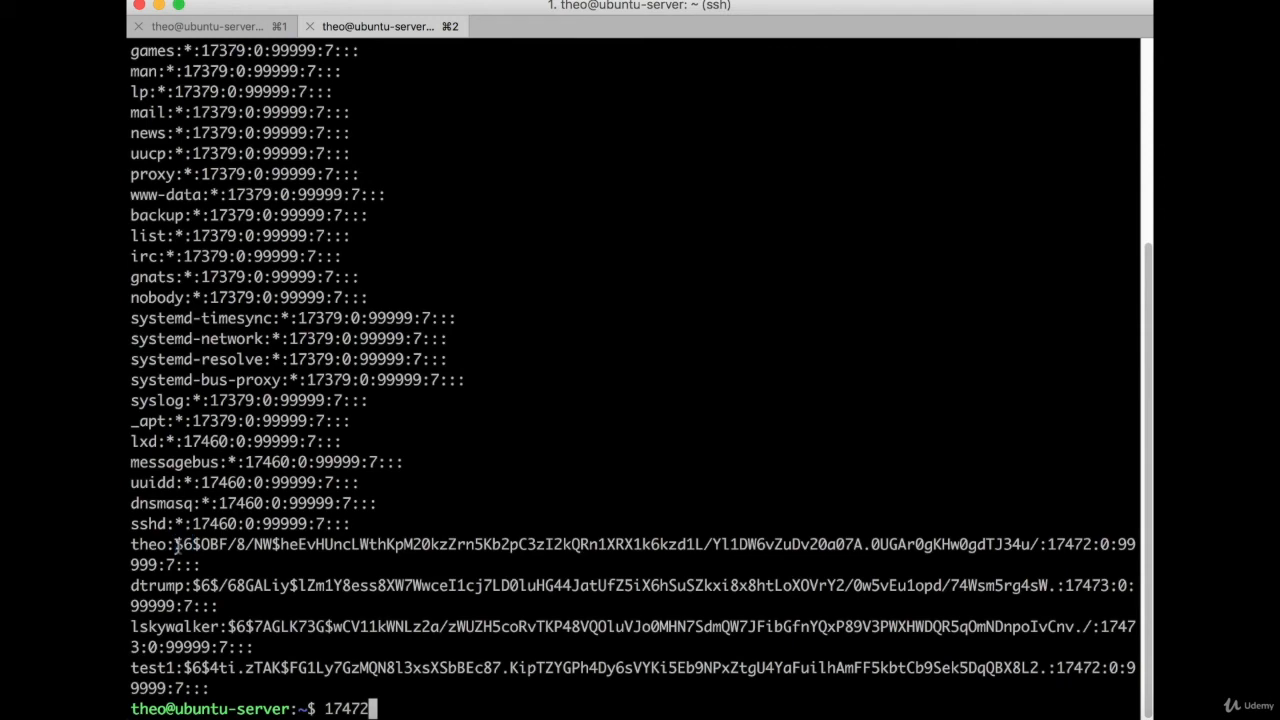
double_click(183, 545)
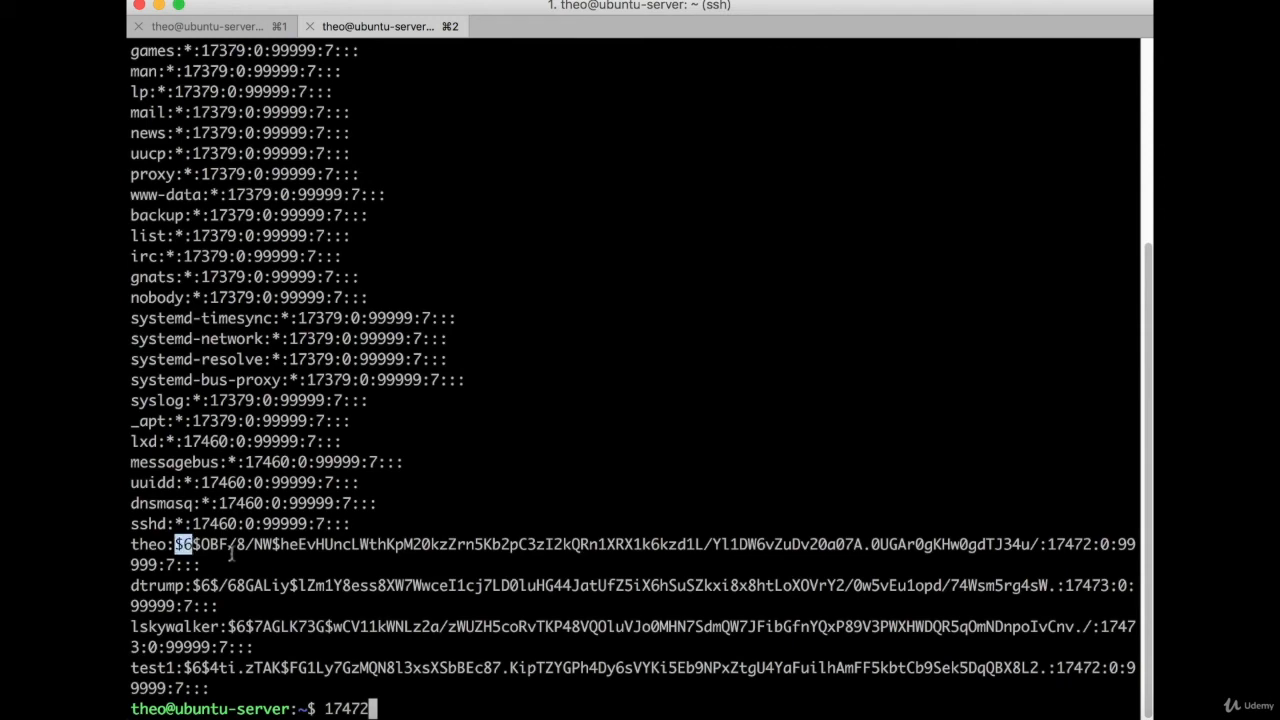